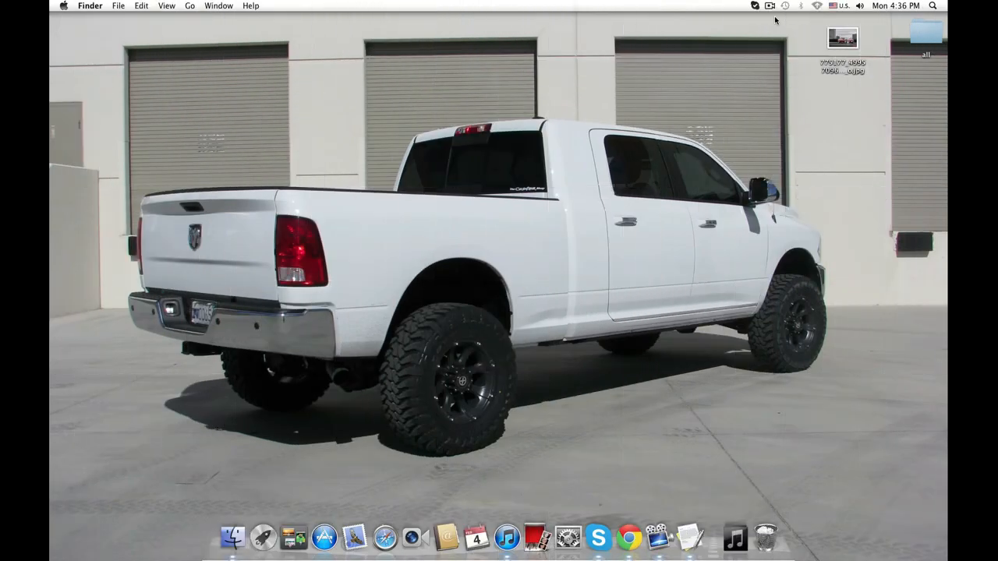
mouse_move(773, 19)
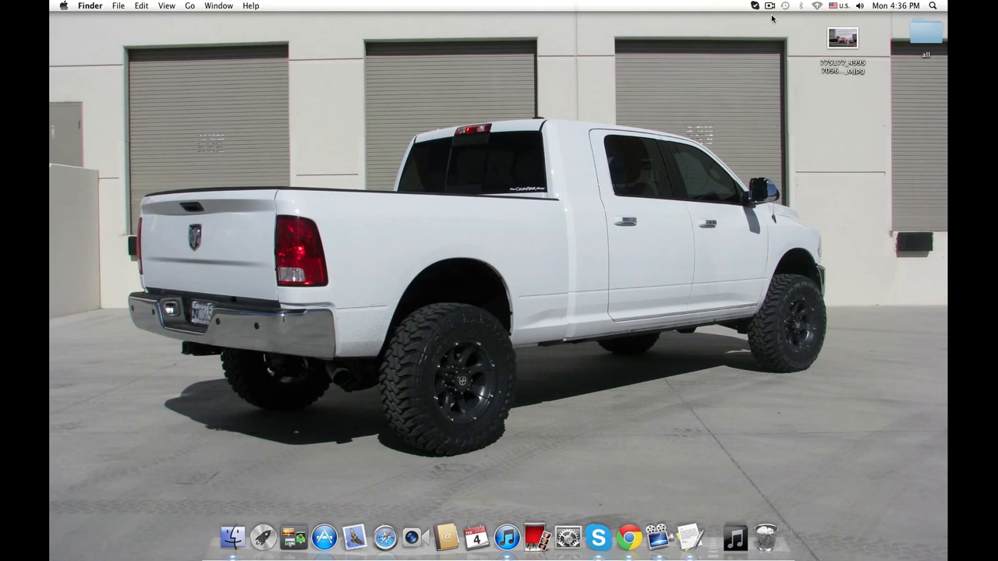
mouse_move(783, 66)
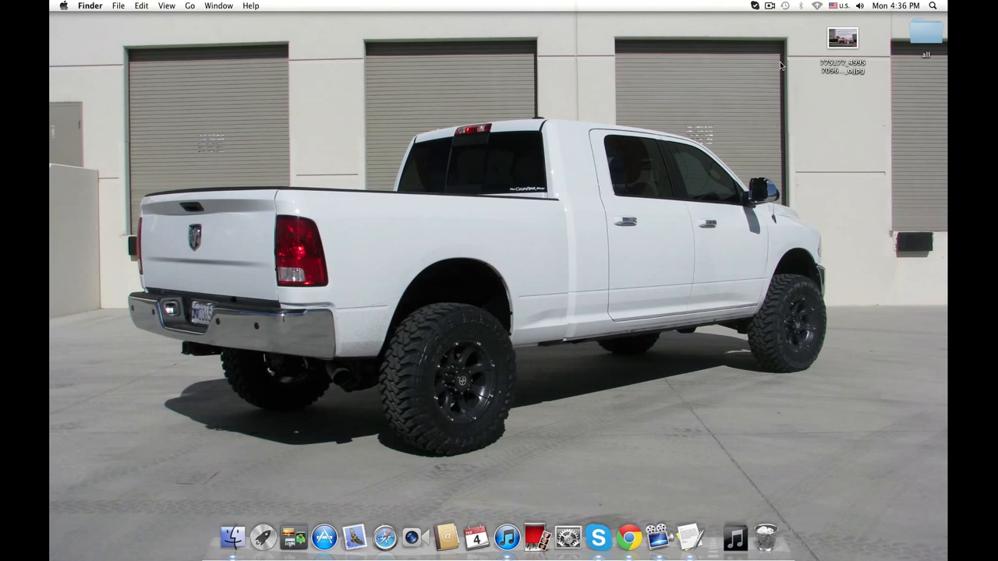
mouse_move(793, 309)
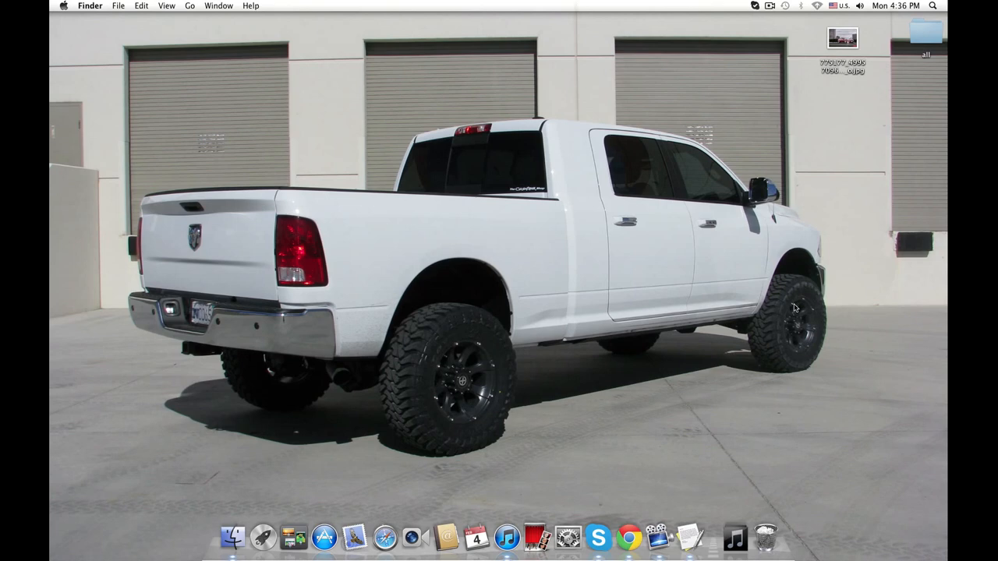
mouse_move(814, 55)
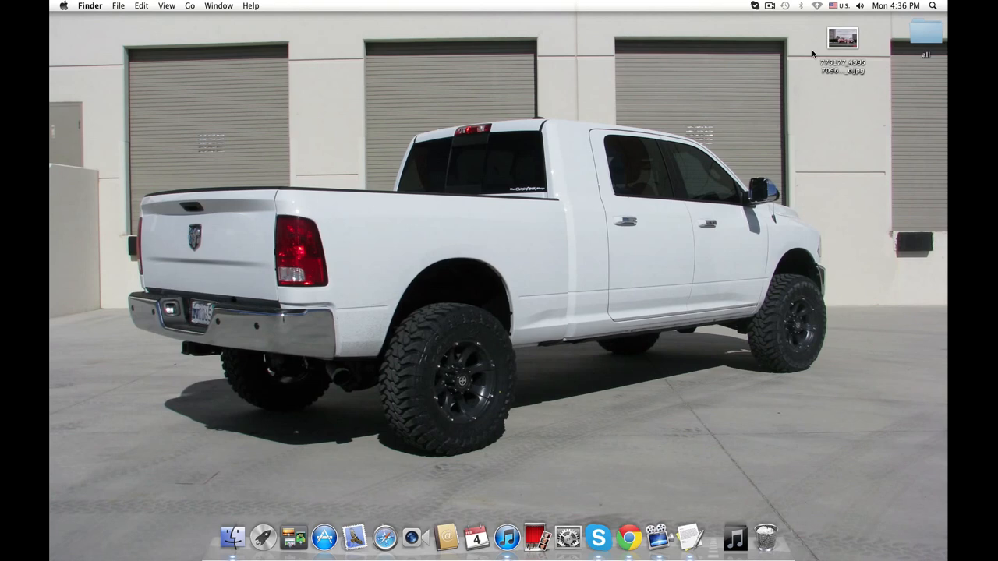
mouse_move(817, 84)
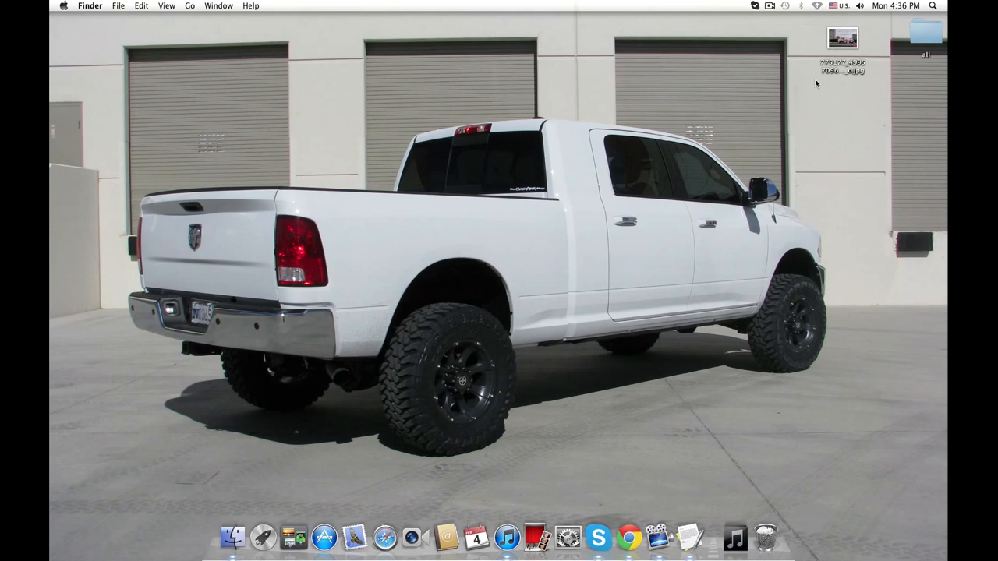
mouse_move(121, 6)
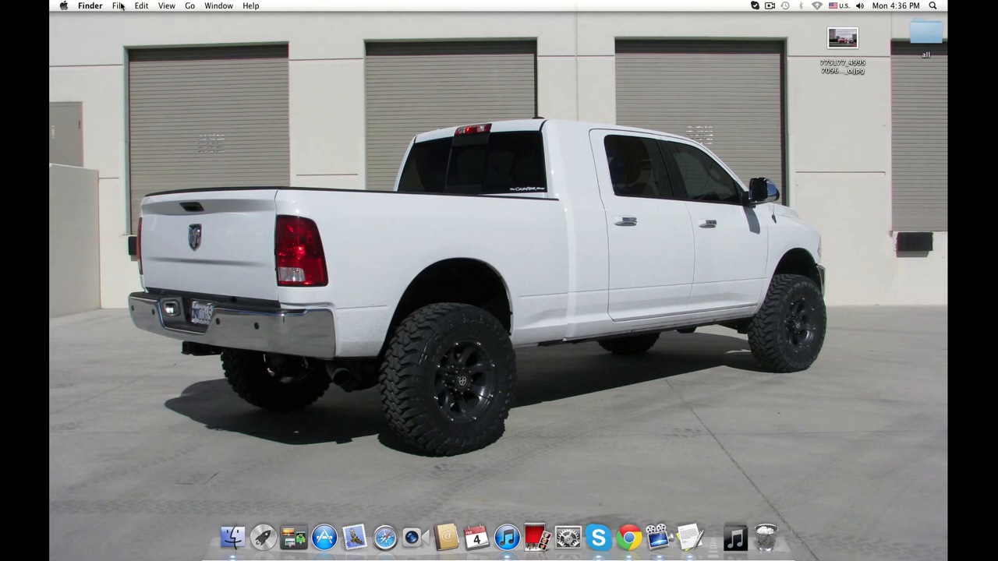
Step: Create a new desktop folder and name it PICTURES
left_click(119, 6)
type("PICTURES")
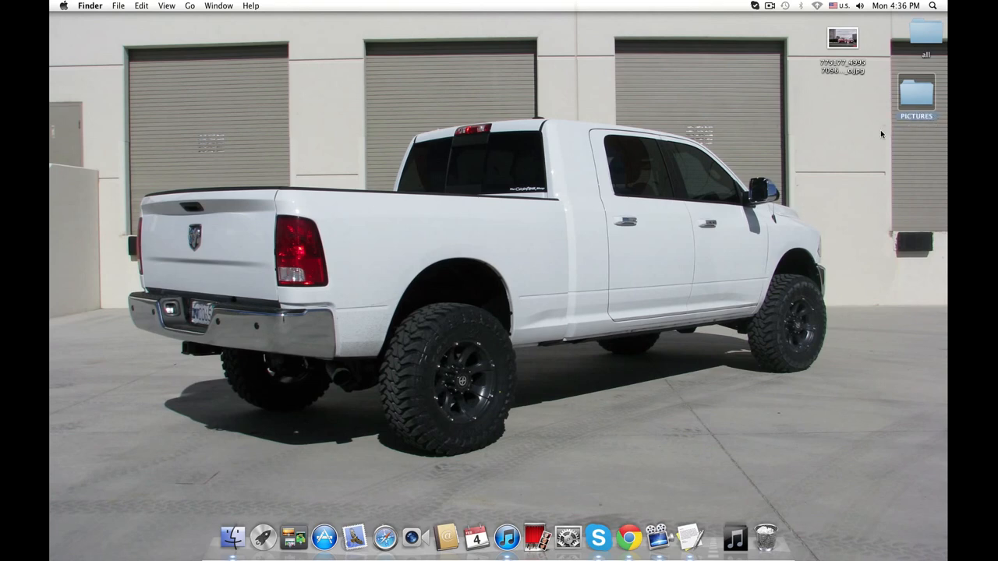
left_click(917, 94)
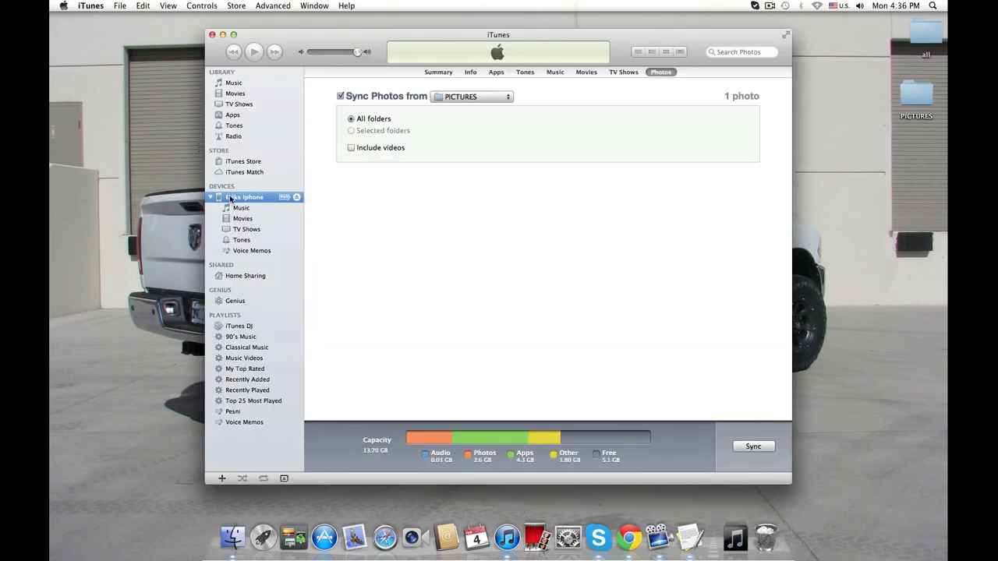
left_click(244, 218)
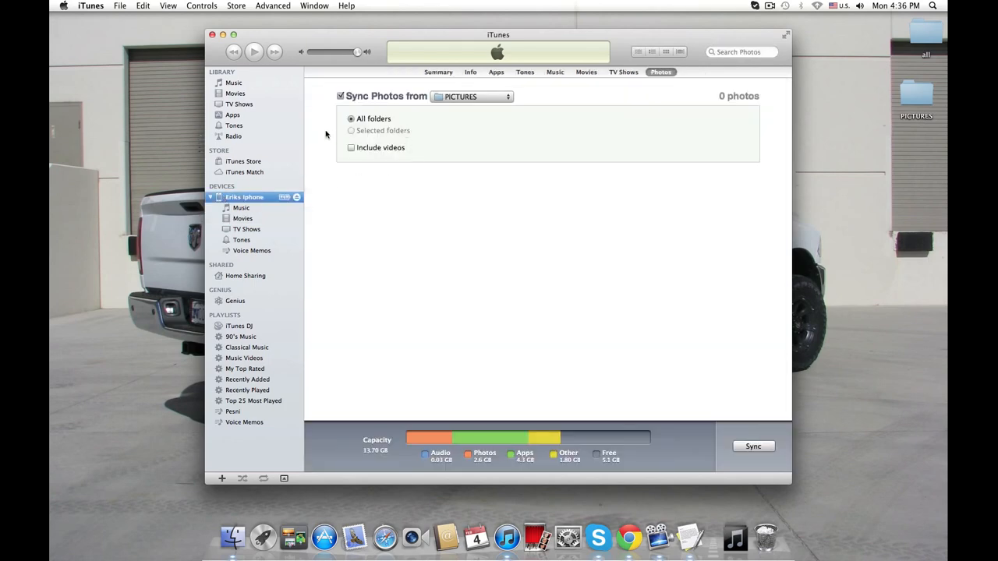
mouse_move(390, 97)
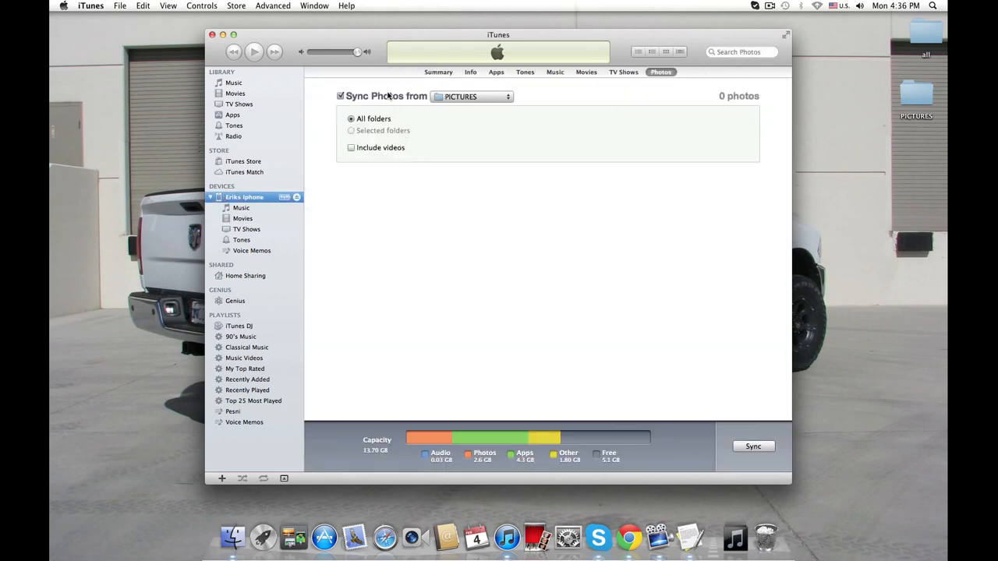
left_click(438, 72)
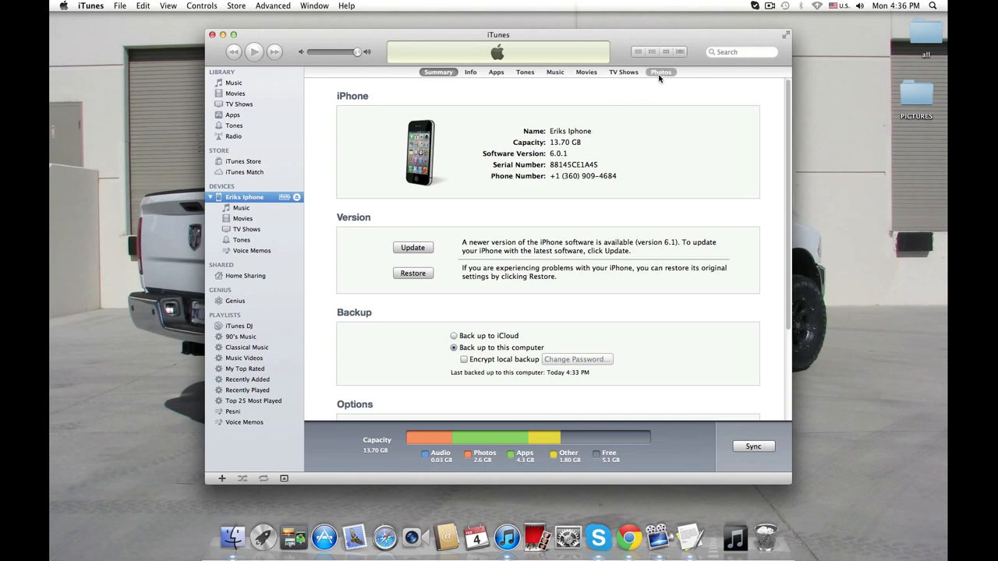
mouse_move(658, 78)
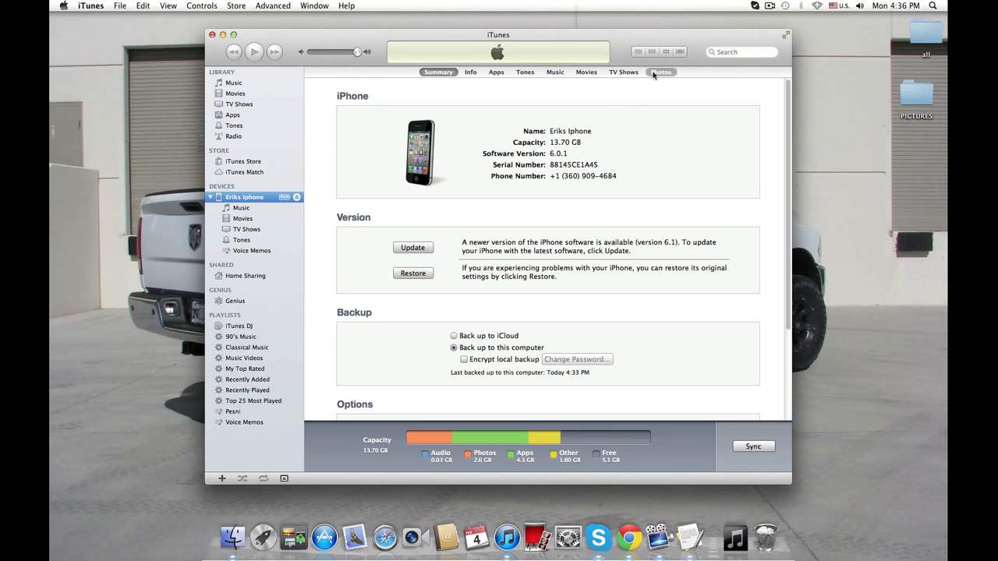
left_click(661, 71)
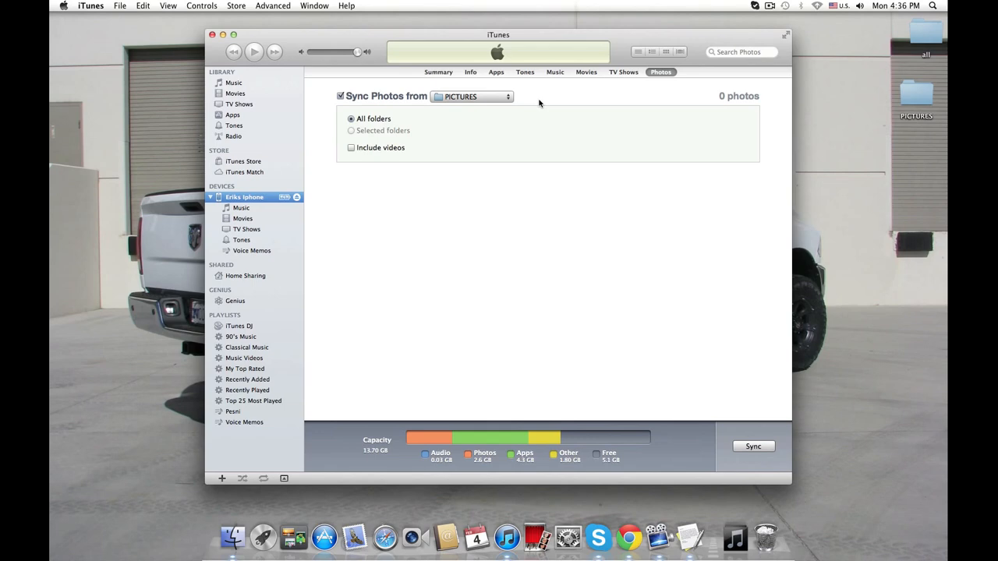
mouse_move(477, 112)
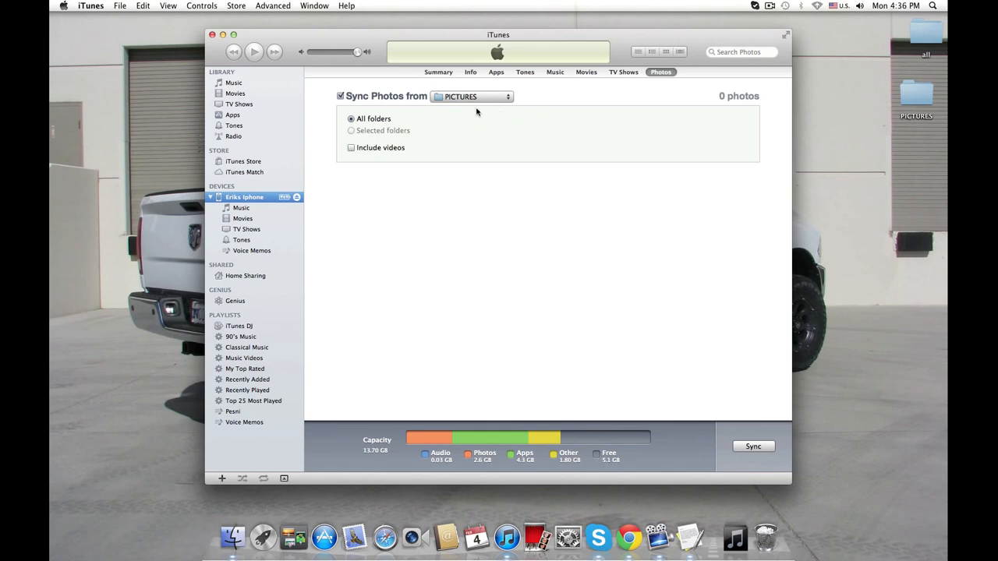
Step: Point the iPhone's photo sync source at the desktop PICTURES folder via Choose folder
left_click(471, 97)
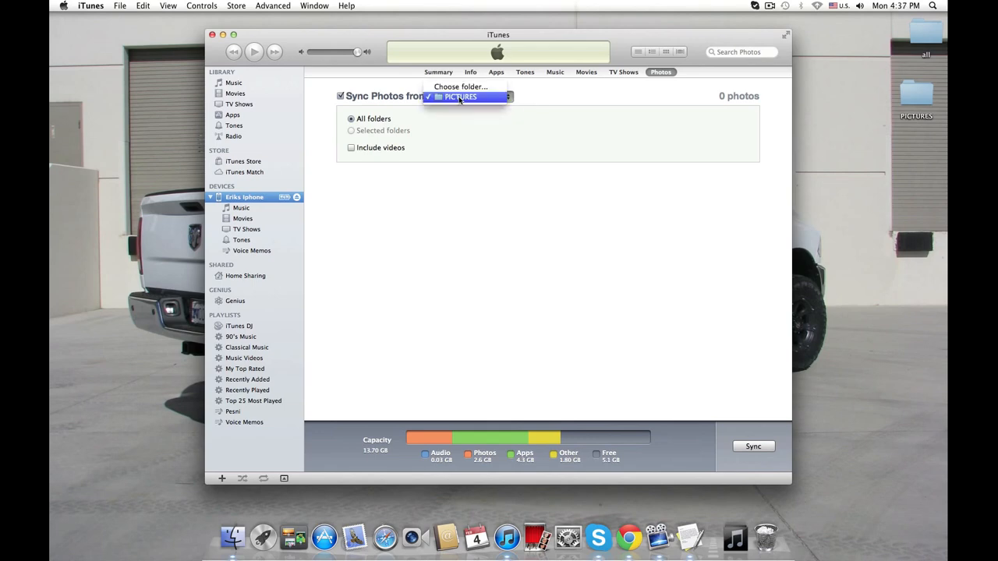
mouse_move(460, 88)
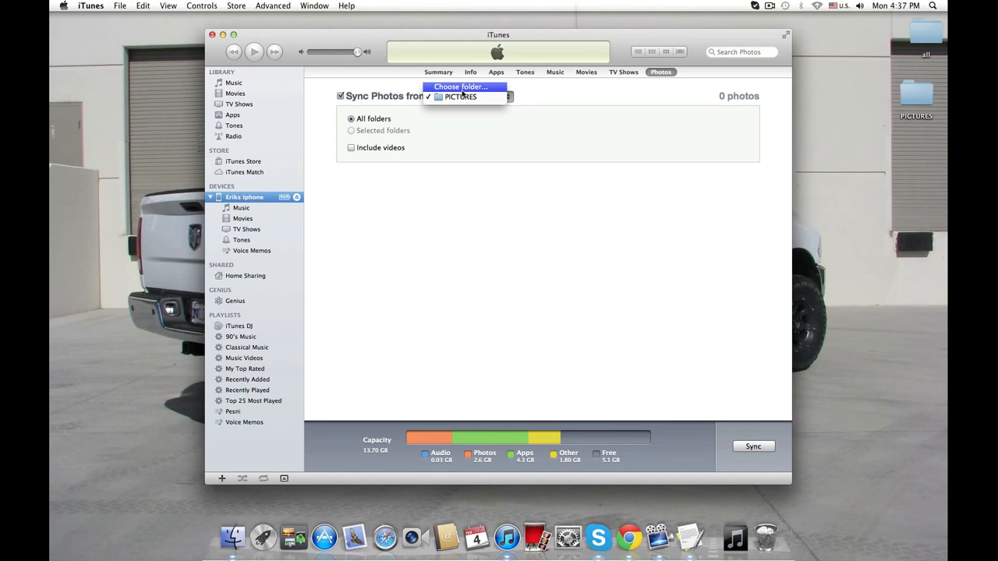
left_click(462, 96)
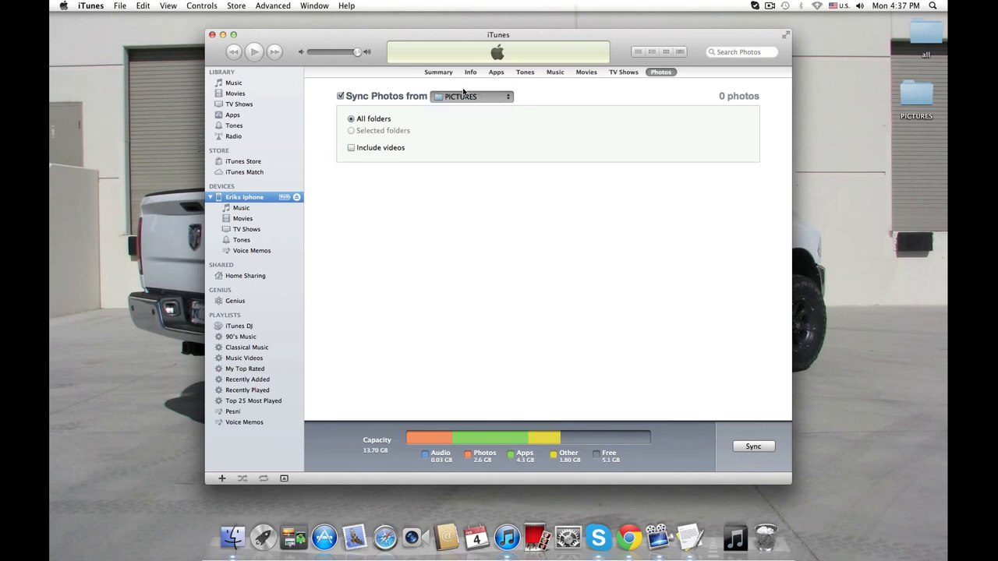
left_click(471, 97)
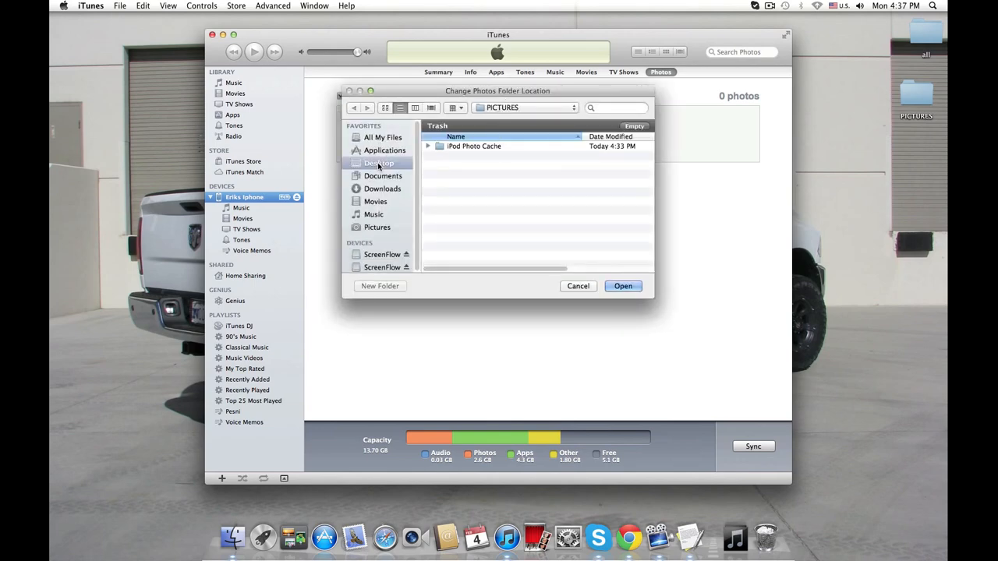
left_click(377, 164)
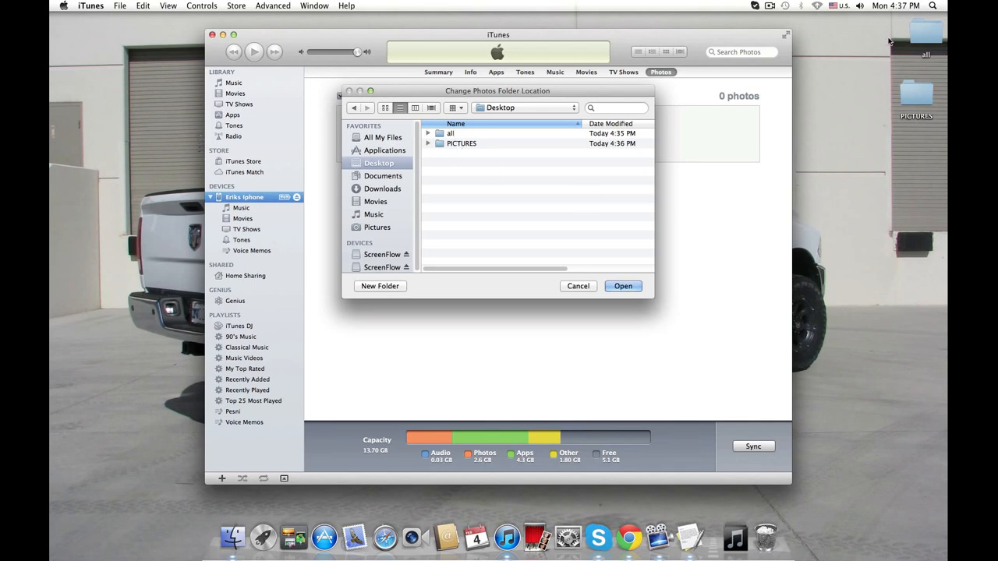
mouse_move(462, 150)
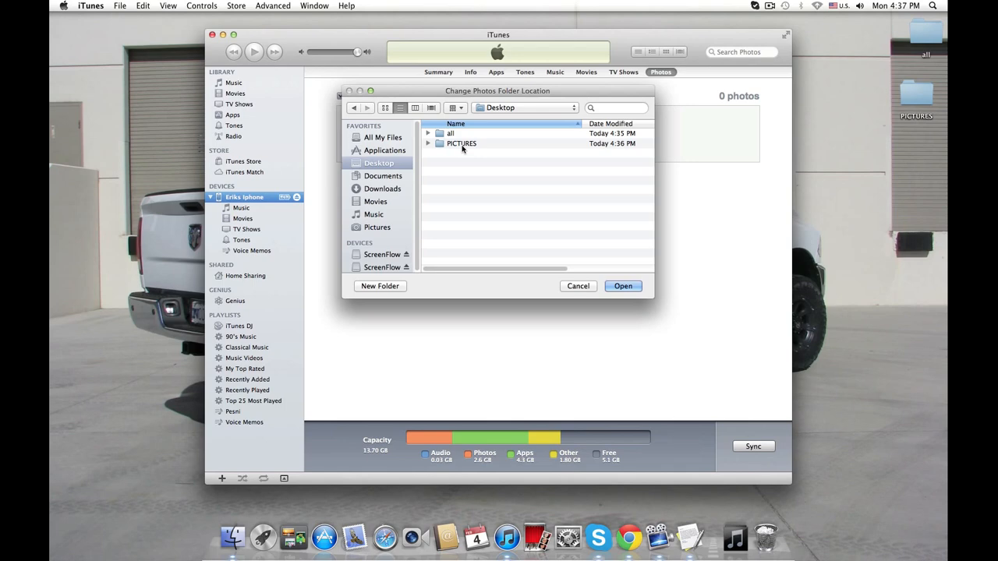
left_click(462, 143)
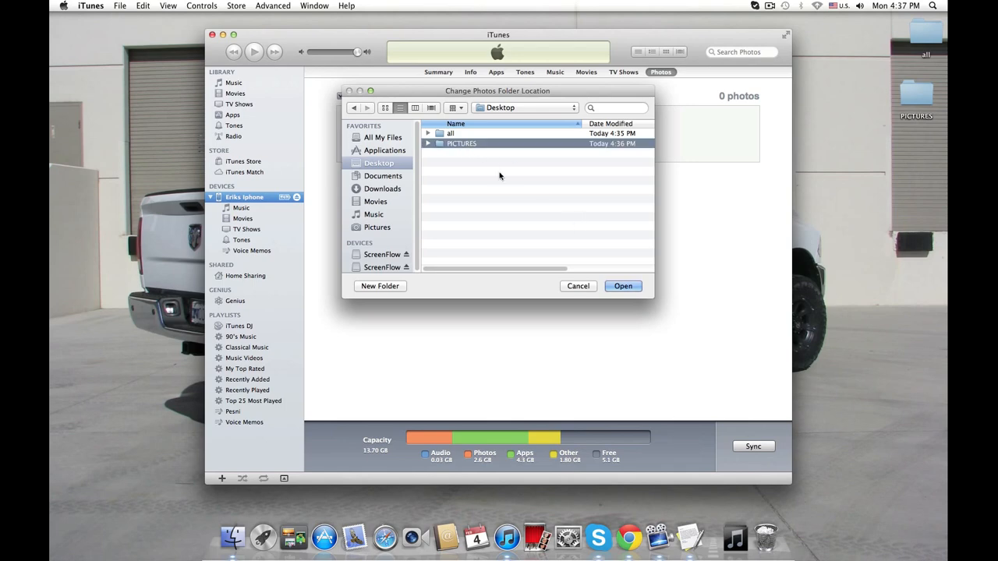
left_click(624, 287)
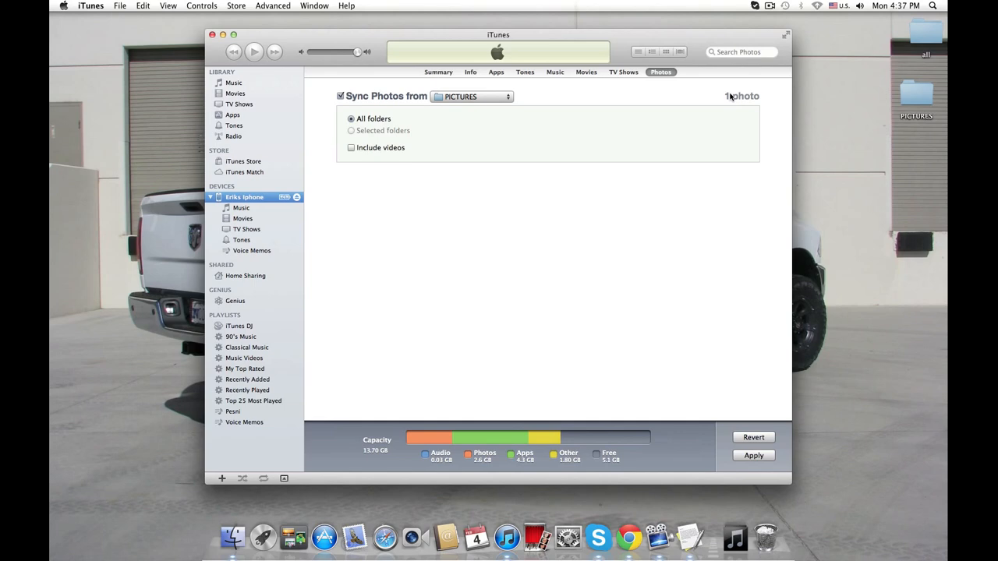
mouse_move(505, 124)
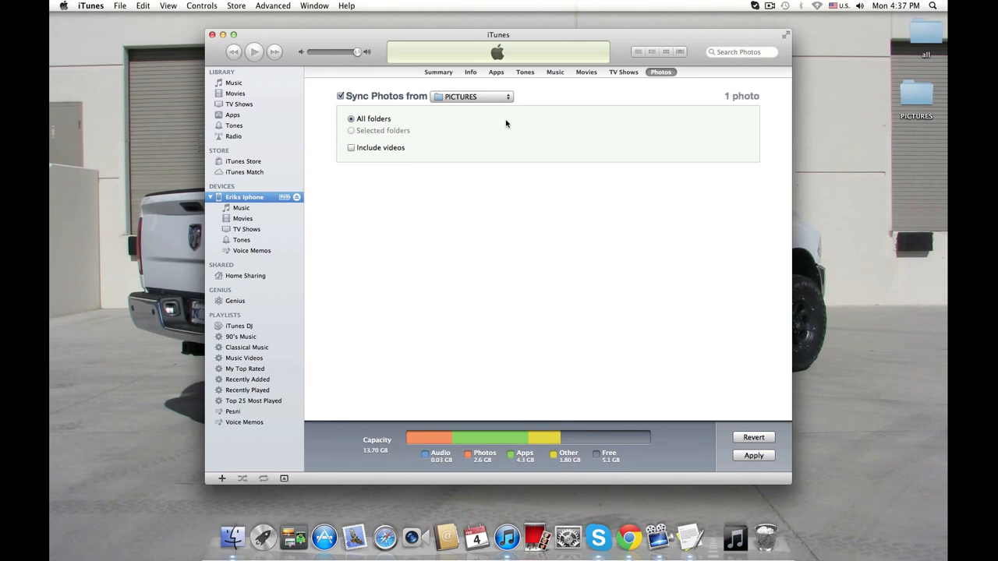
Step: Include videos in the iPhone's photo sync from PICTURES
left_click(351, 146)
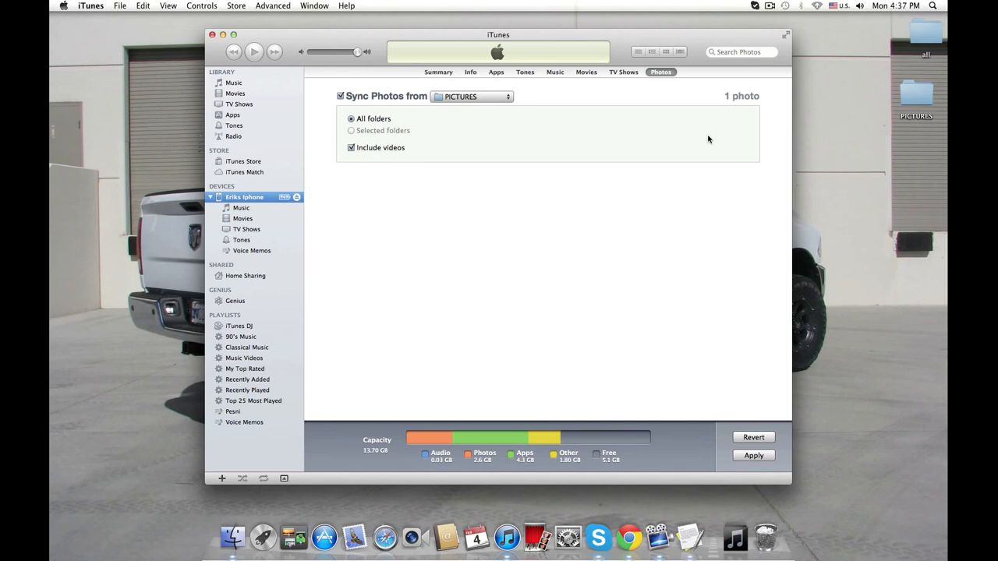
mouse_move(496, 231)
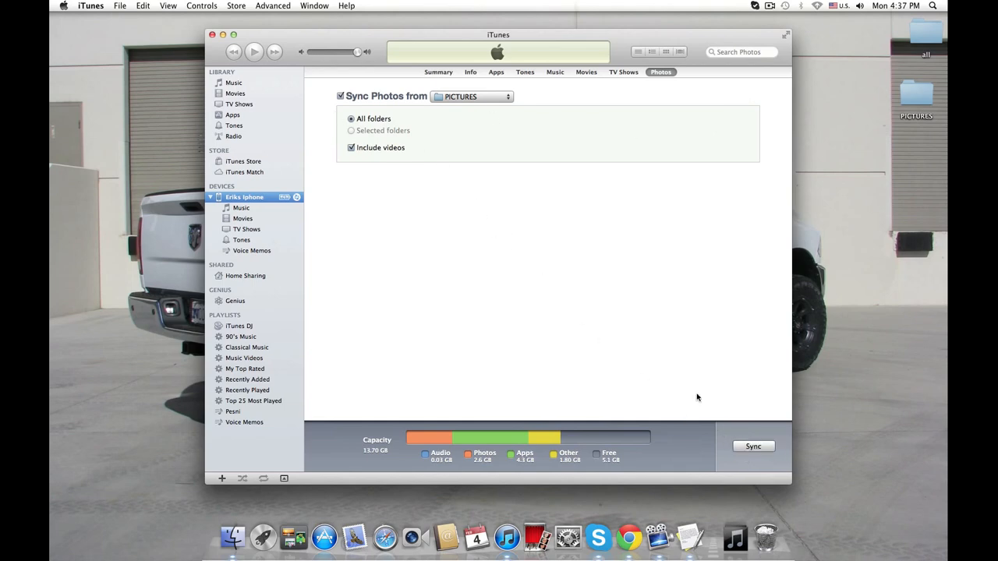
left_click(753, 446)
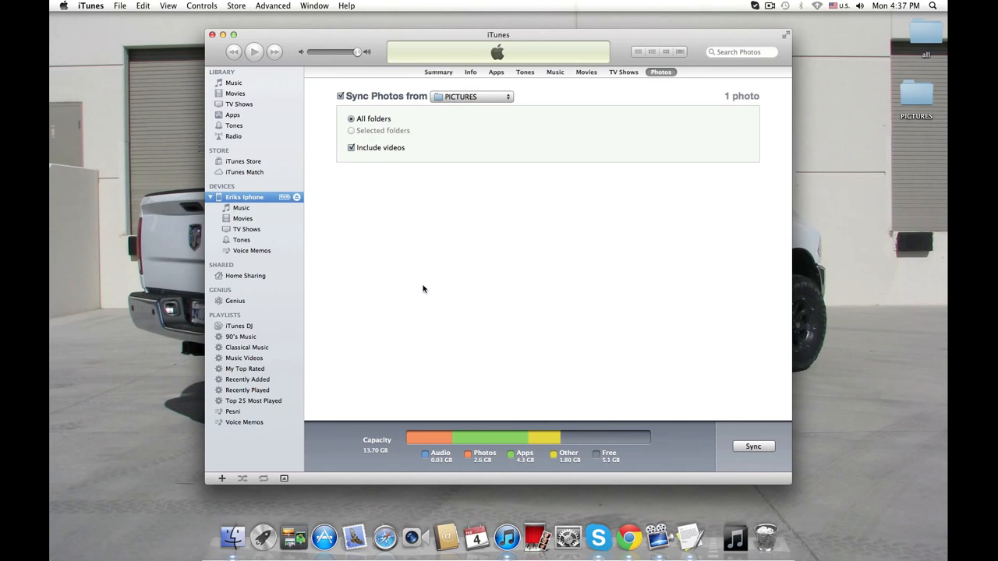
mouse_move(242, 209)
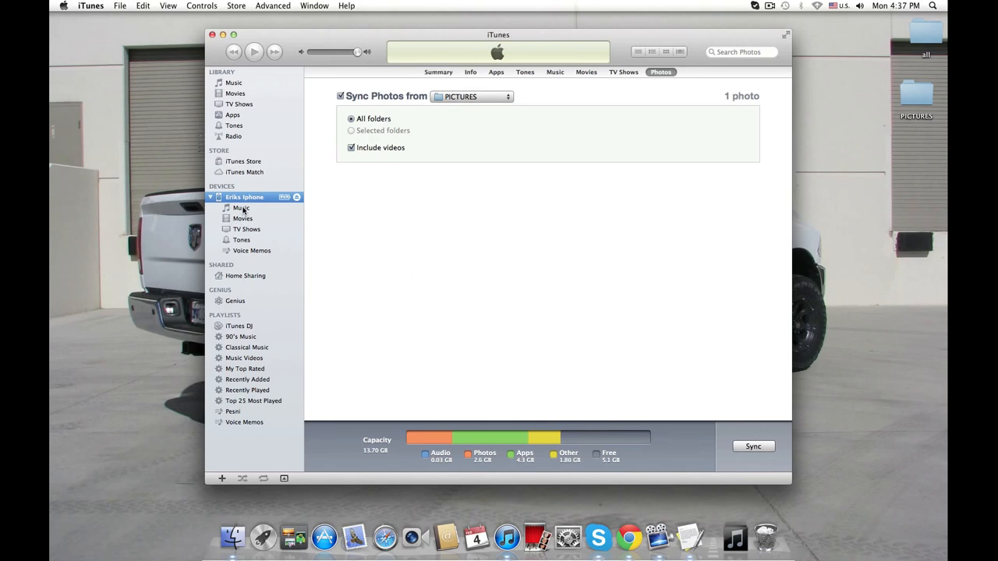